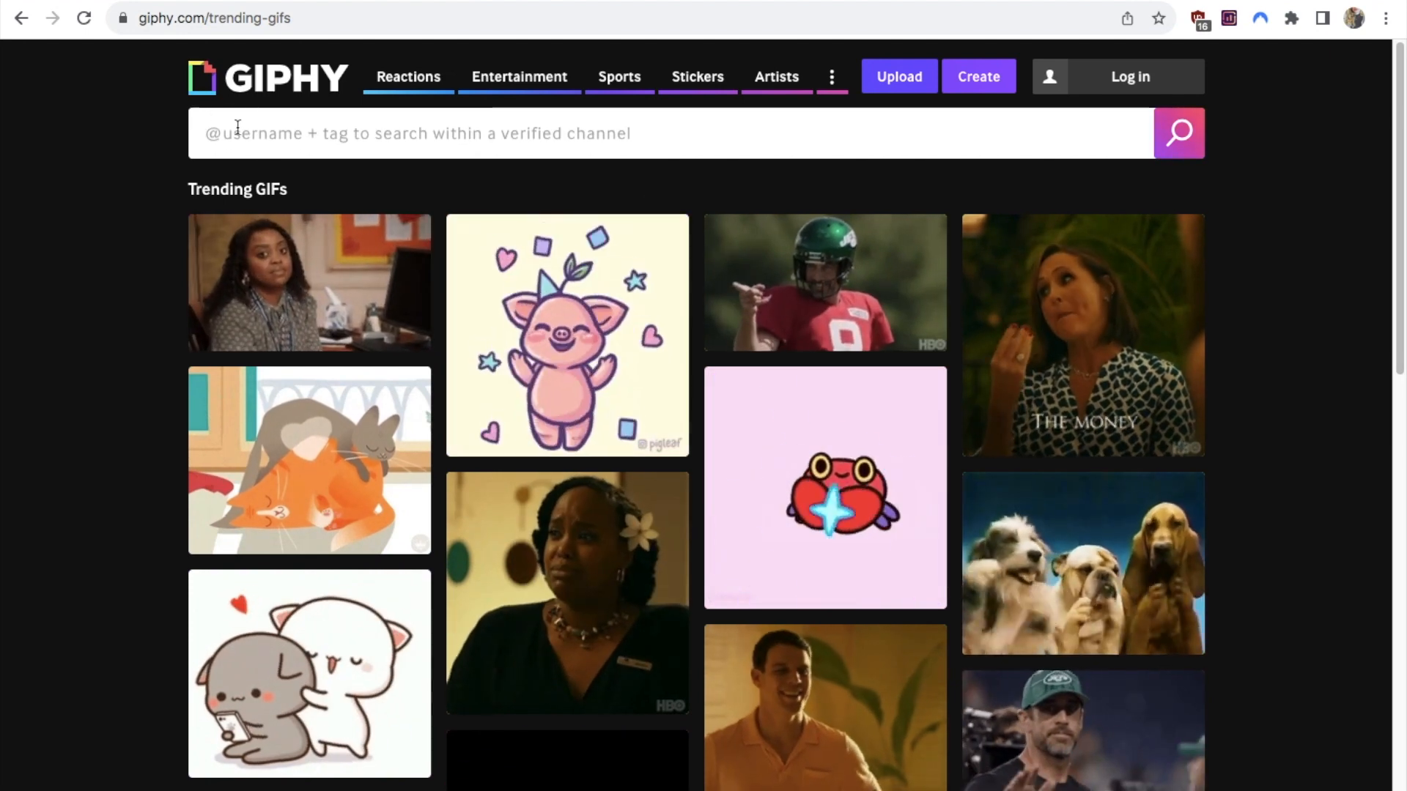
# Search Giphy for 'the office', browse the results, and copy one Office GIF's link.
pyautogui.scroll(-3)
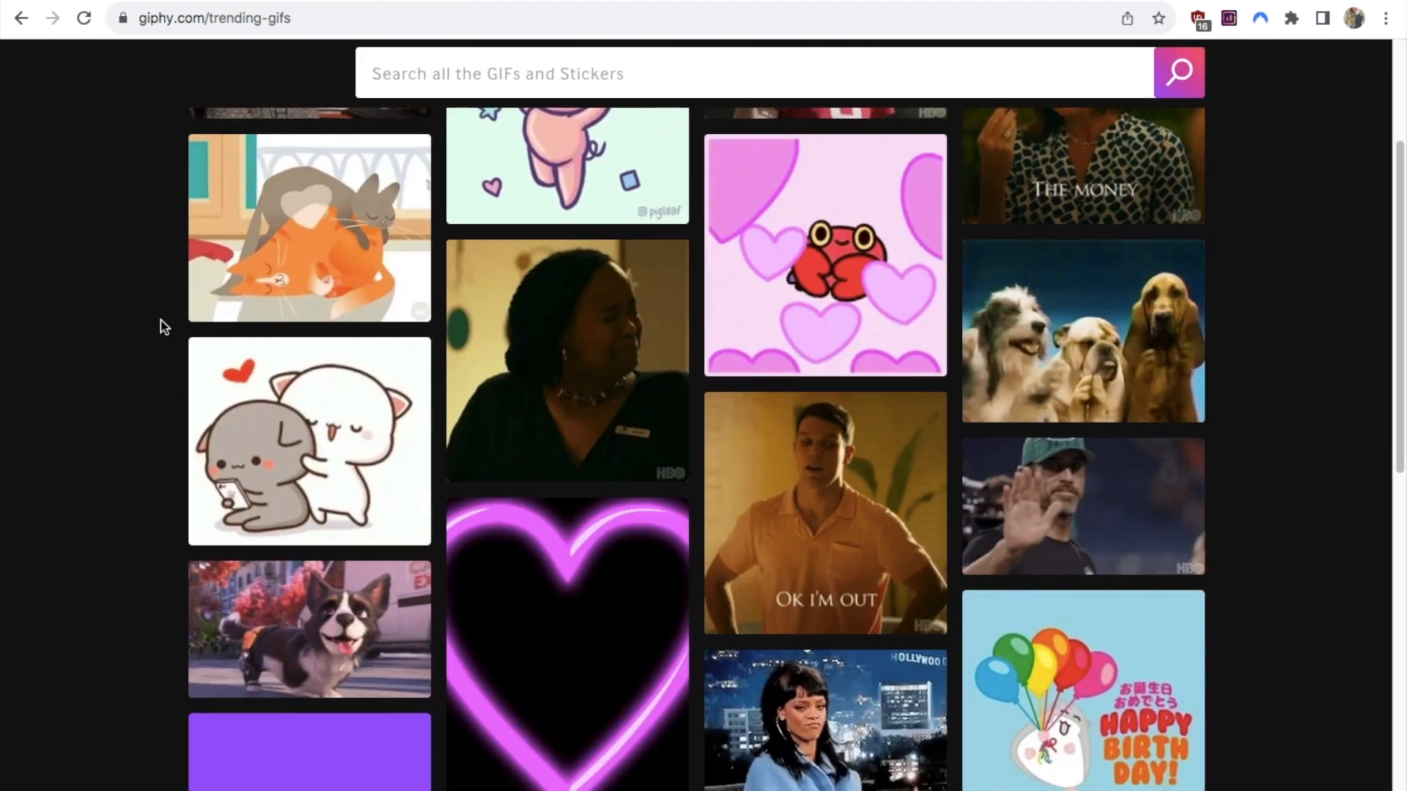
pyautogui.scroll(3)
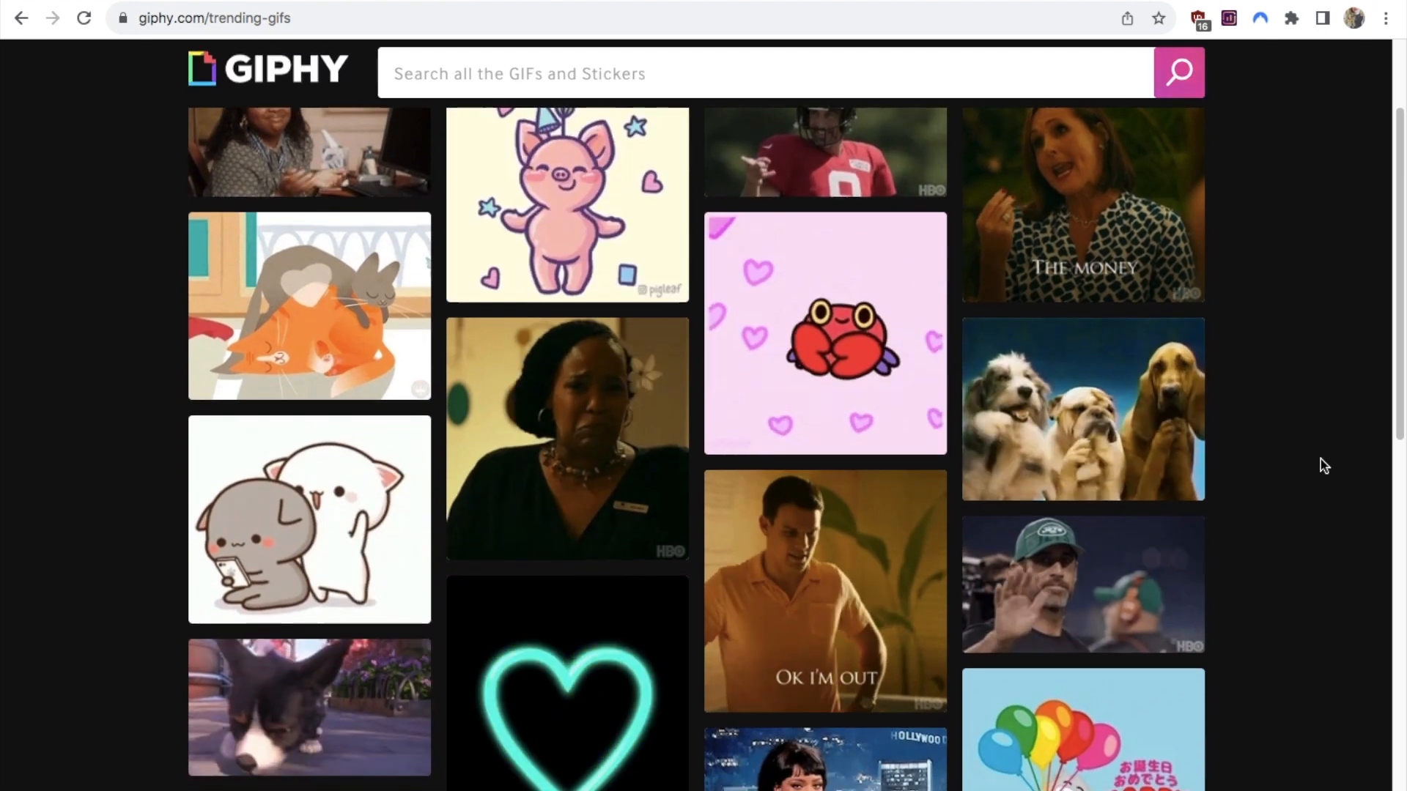
pyautogui.scroll(-3)
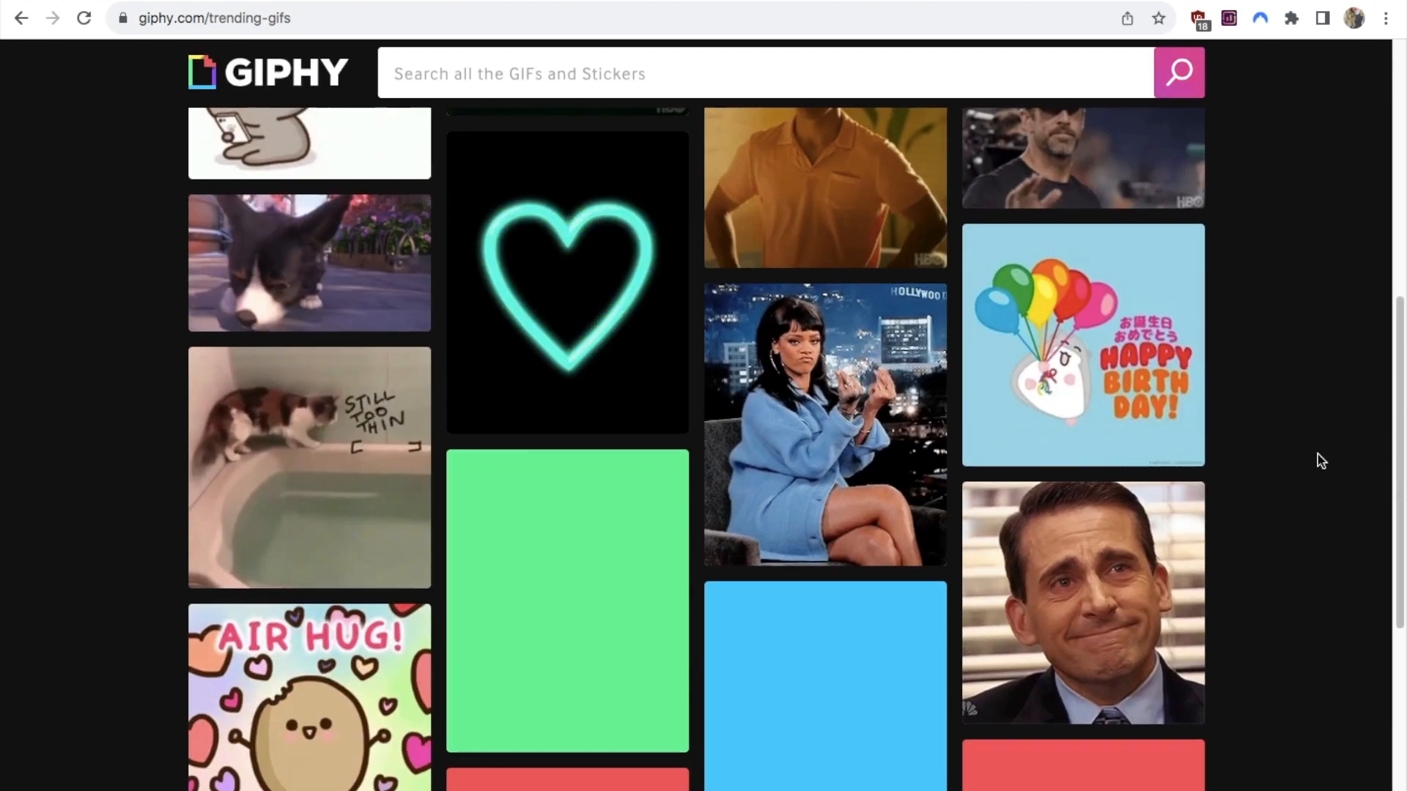
pyautogui.write('the office')
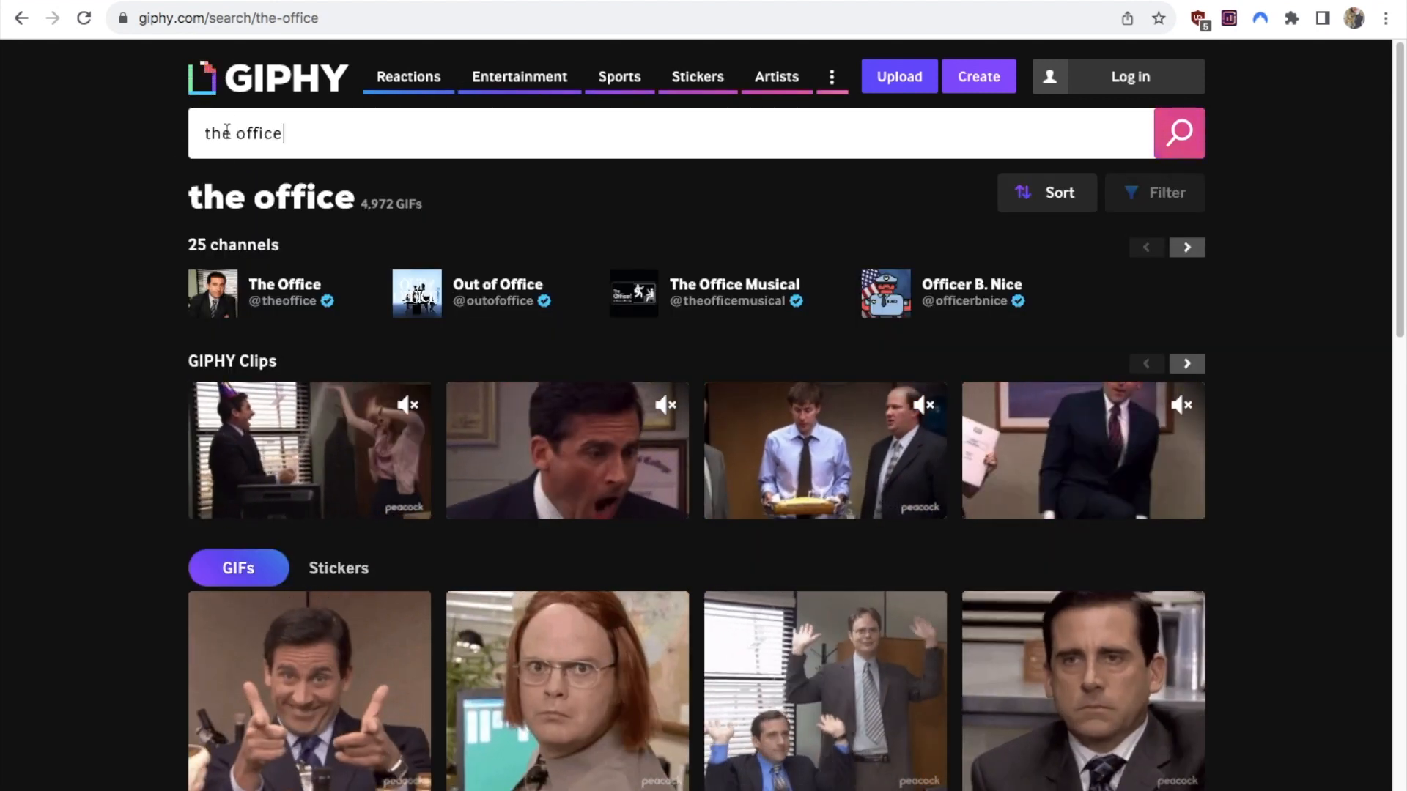
pyautogui.scroll(-3)
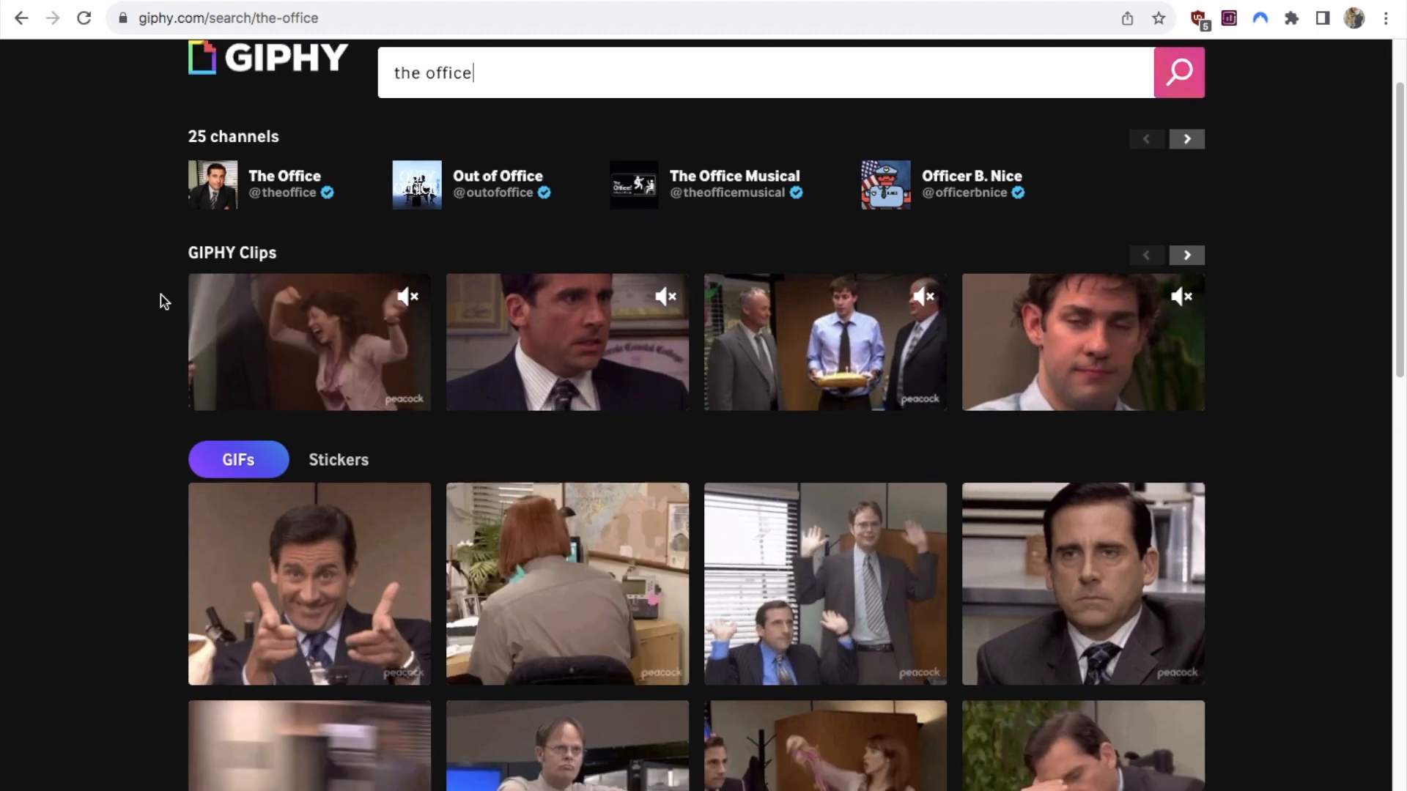
pyautogui.scroll(-3)
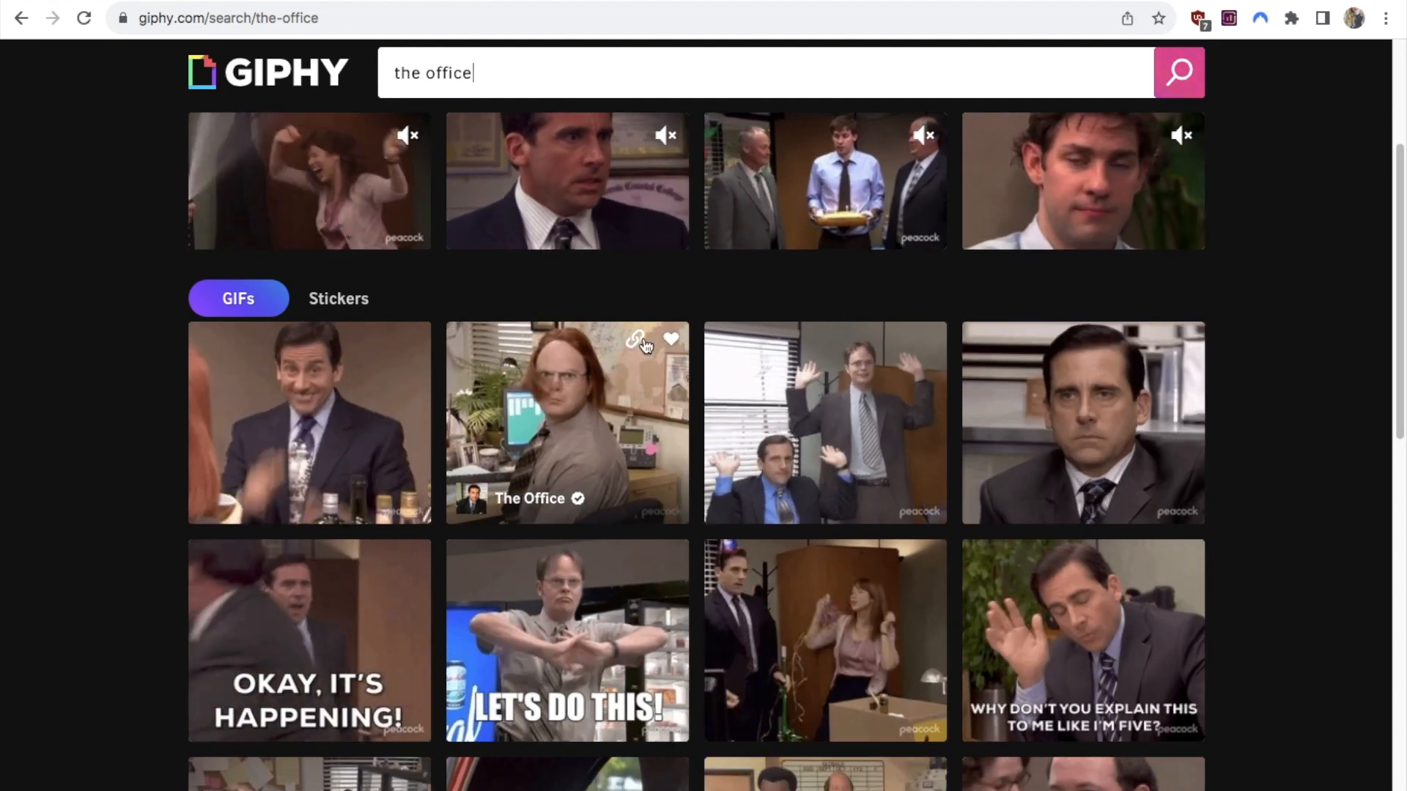
pyautogui.click(636, 340)
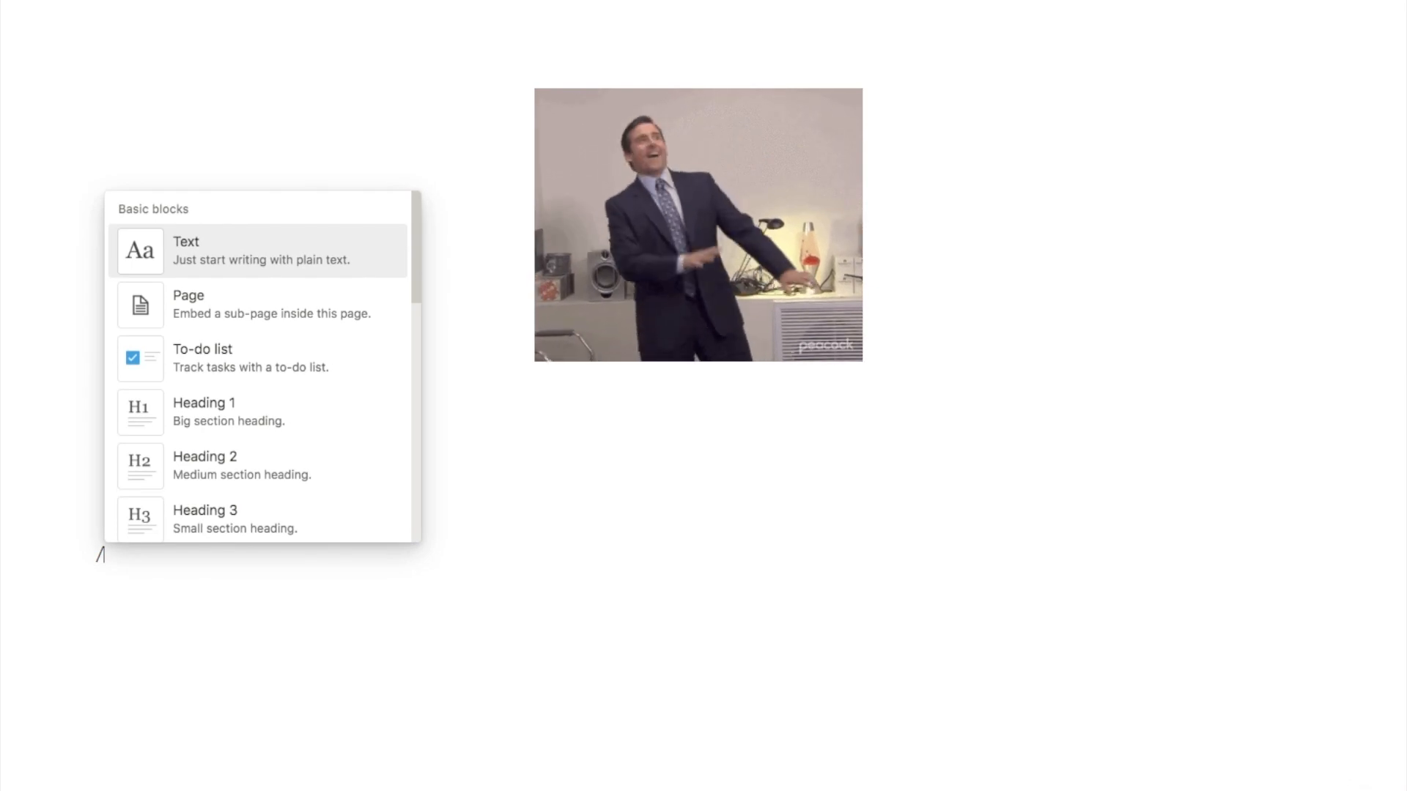
# Insert an Embed block via /embed and embed the copied Giphy GIF link in the page.
pyautogui.write('embed')
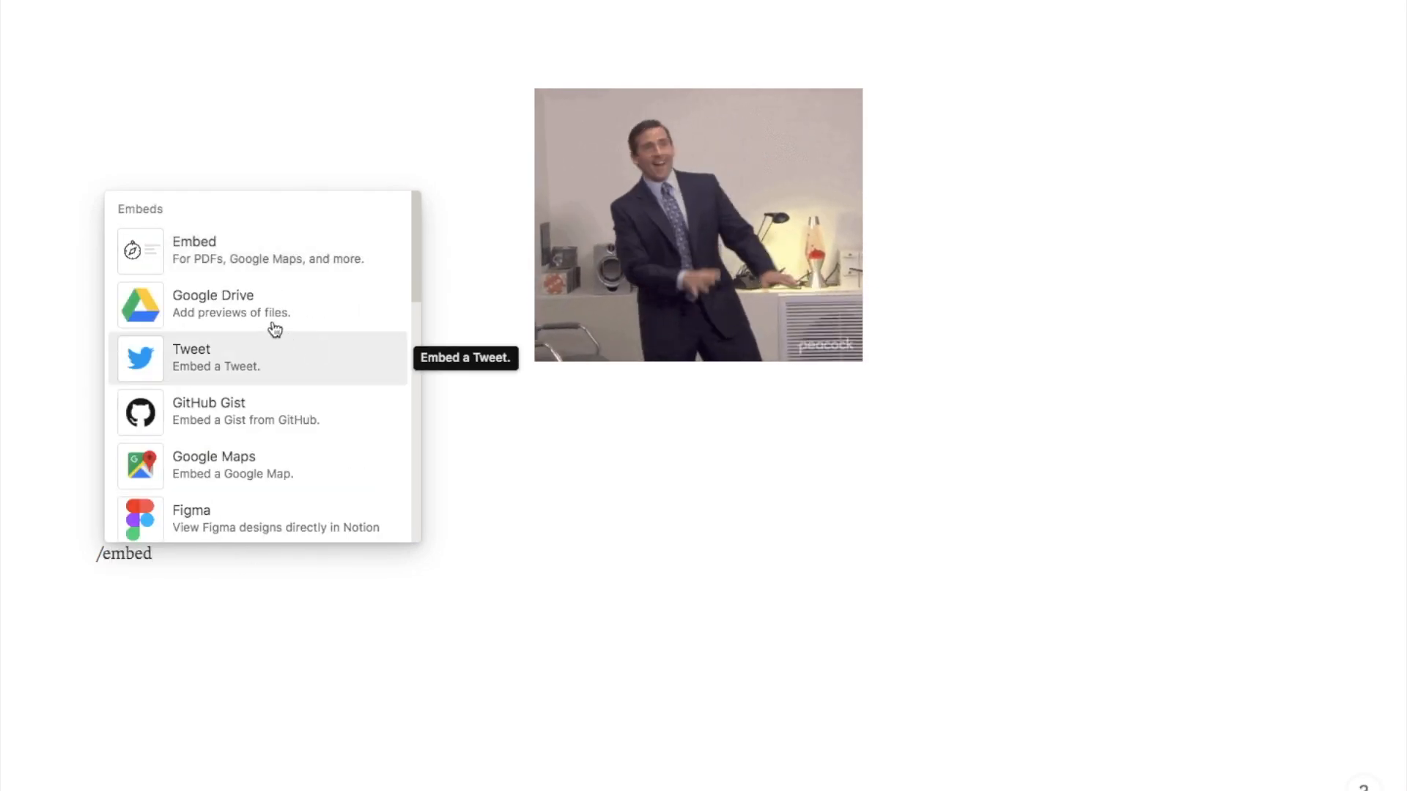
pyautogui.click(193, 249)
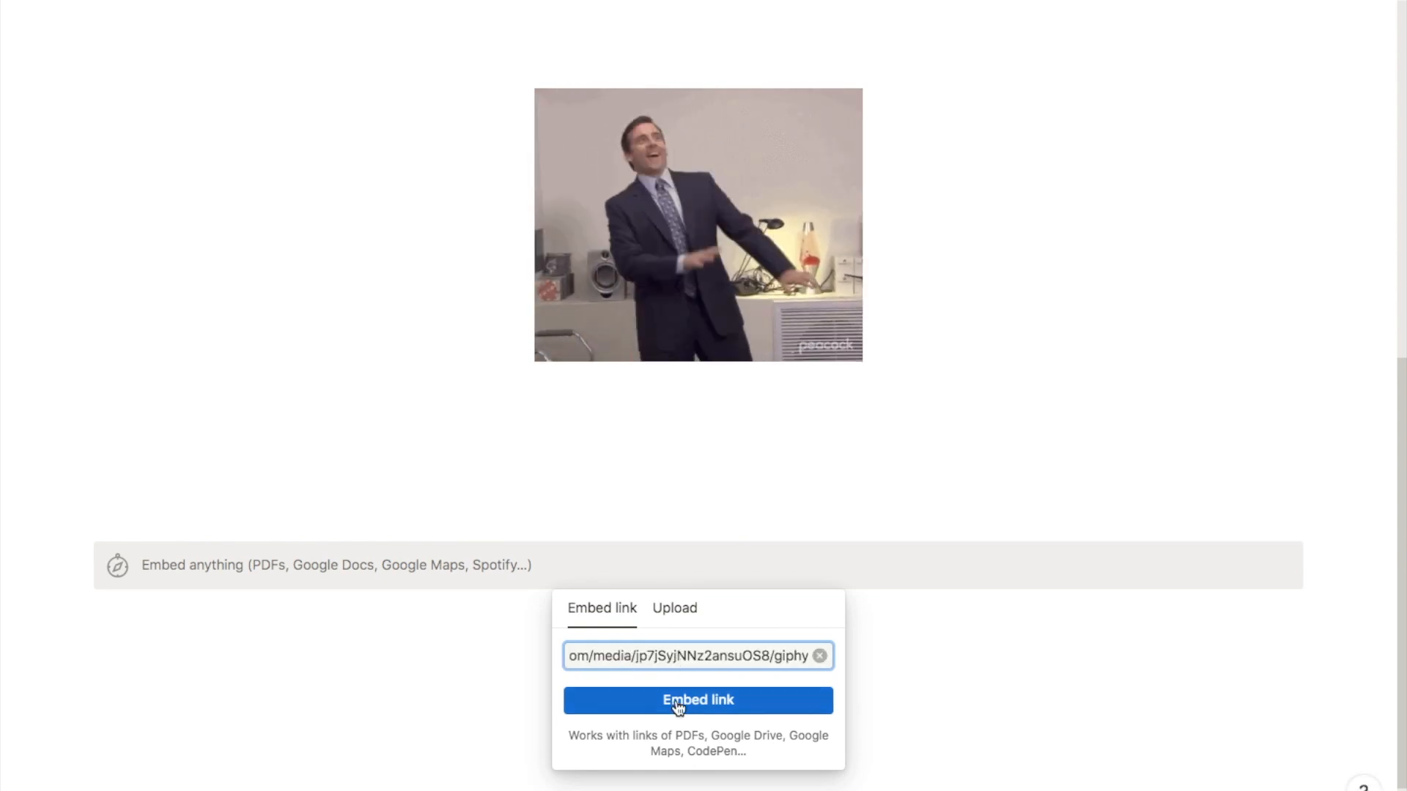
pyautogui.click(697, 701)
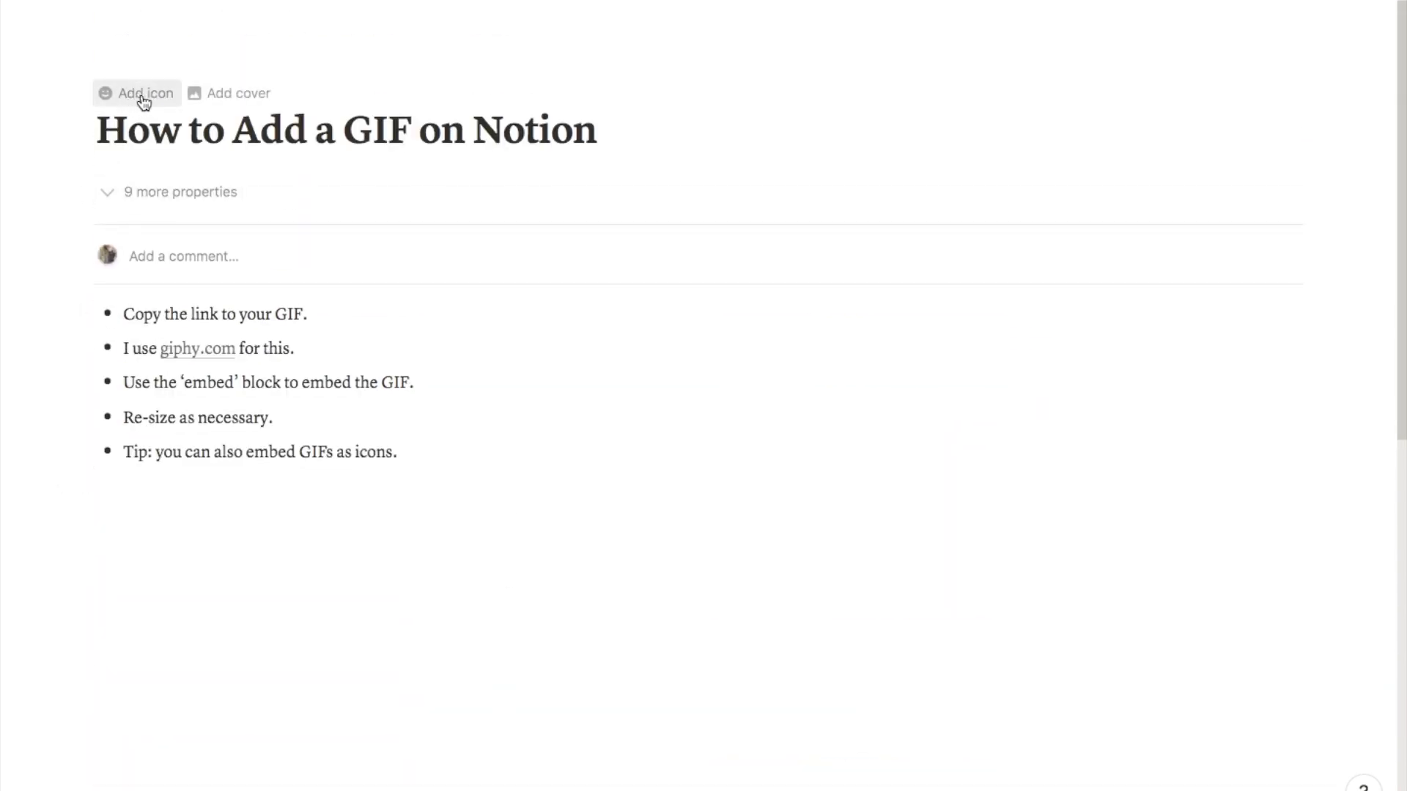
pyautogui.click(136, 94)
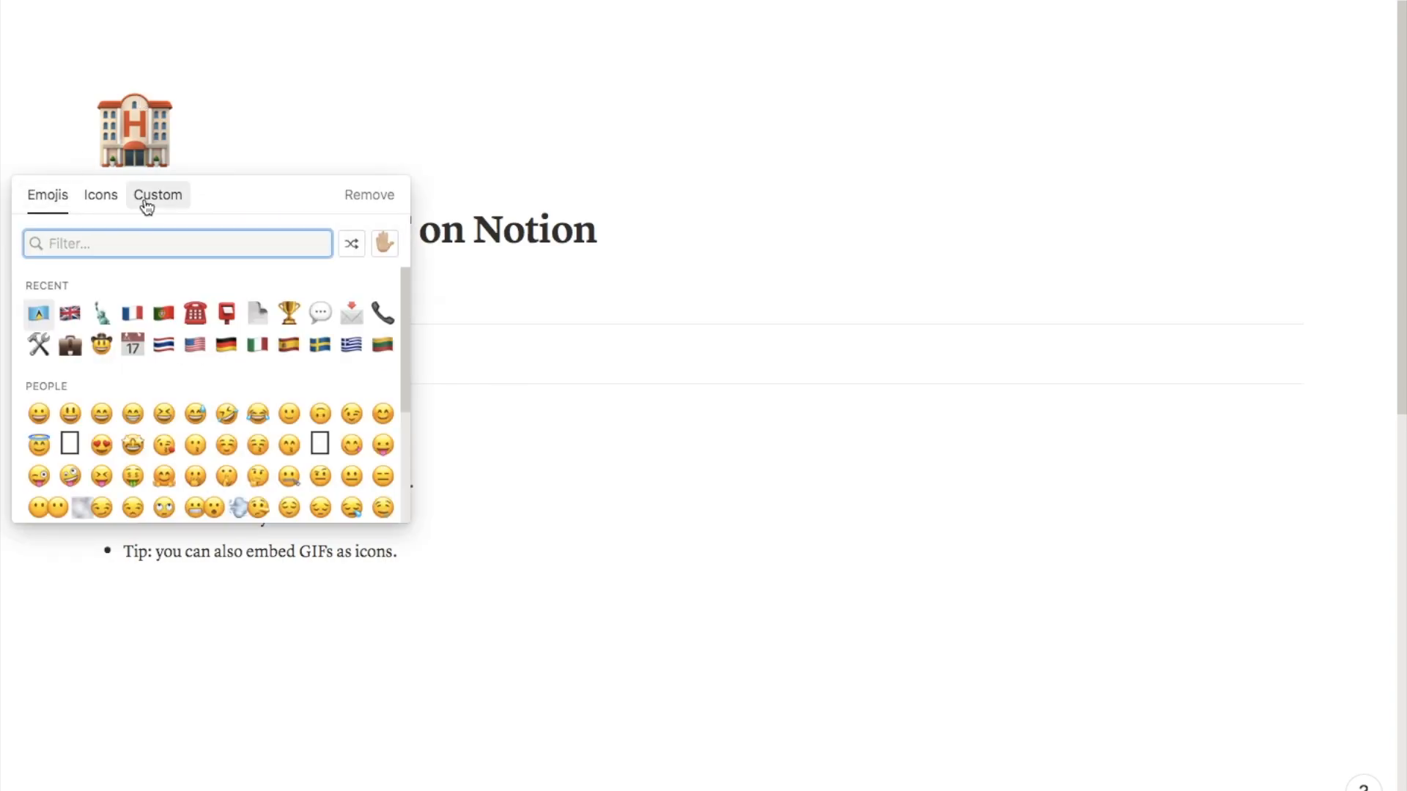
pyautogui.click(157, 195)
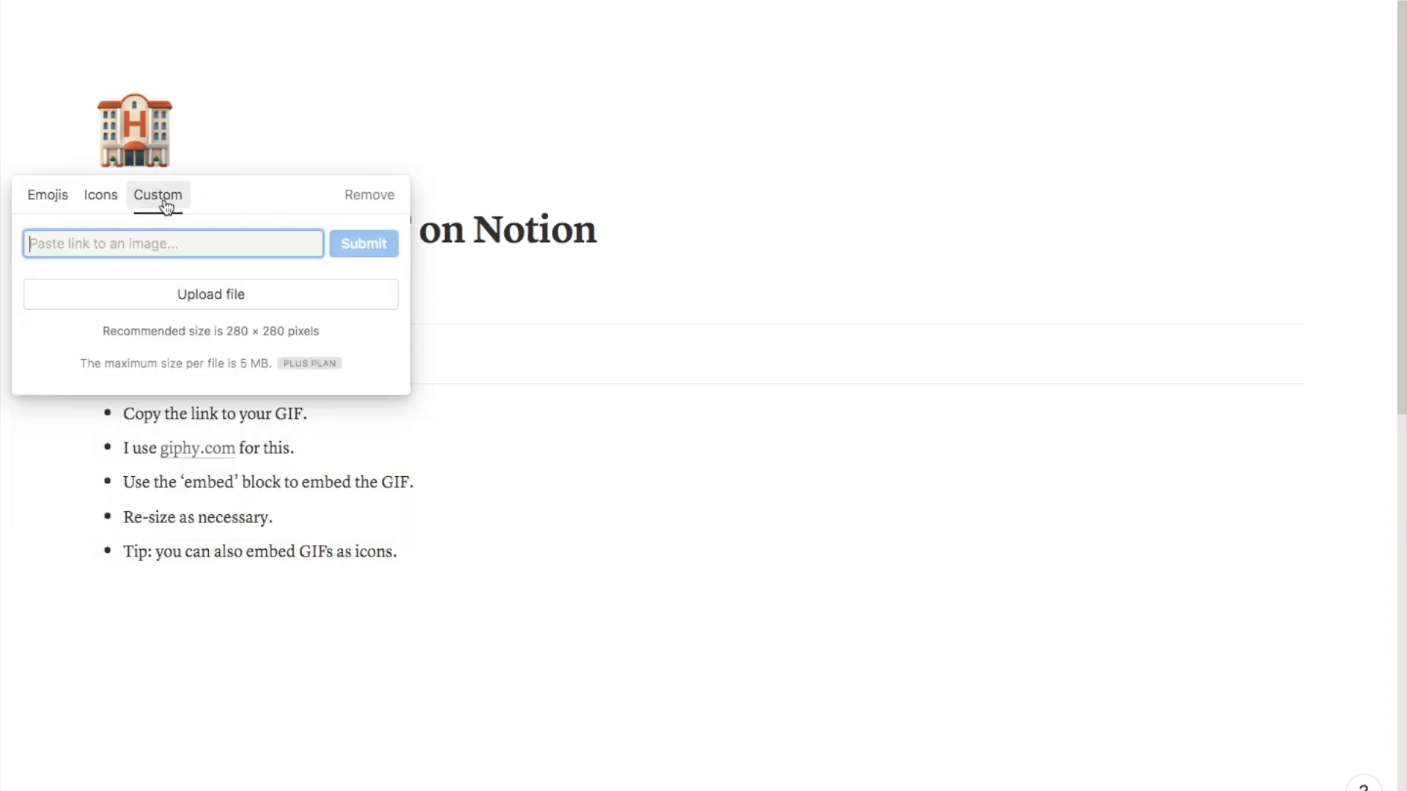
pyautogui.write('https://giphy.com/media/jp7jSyjNNz2ansuOS8/giphy')
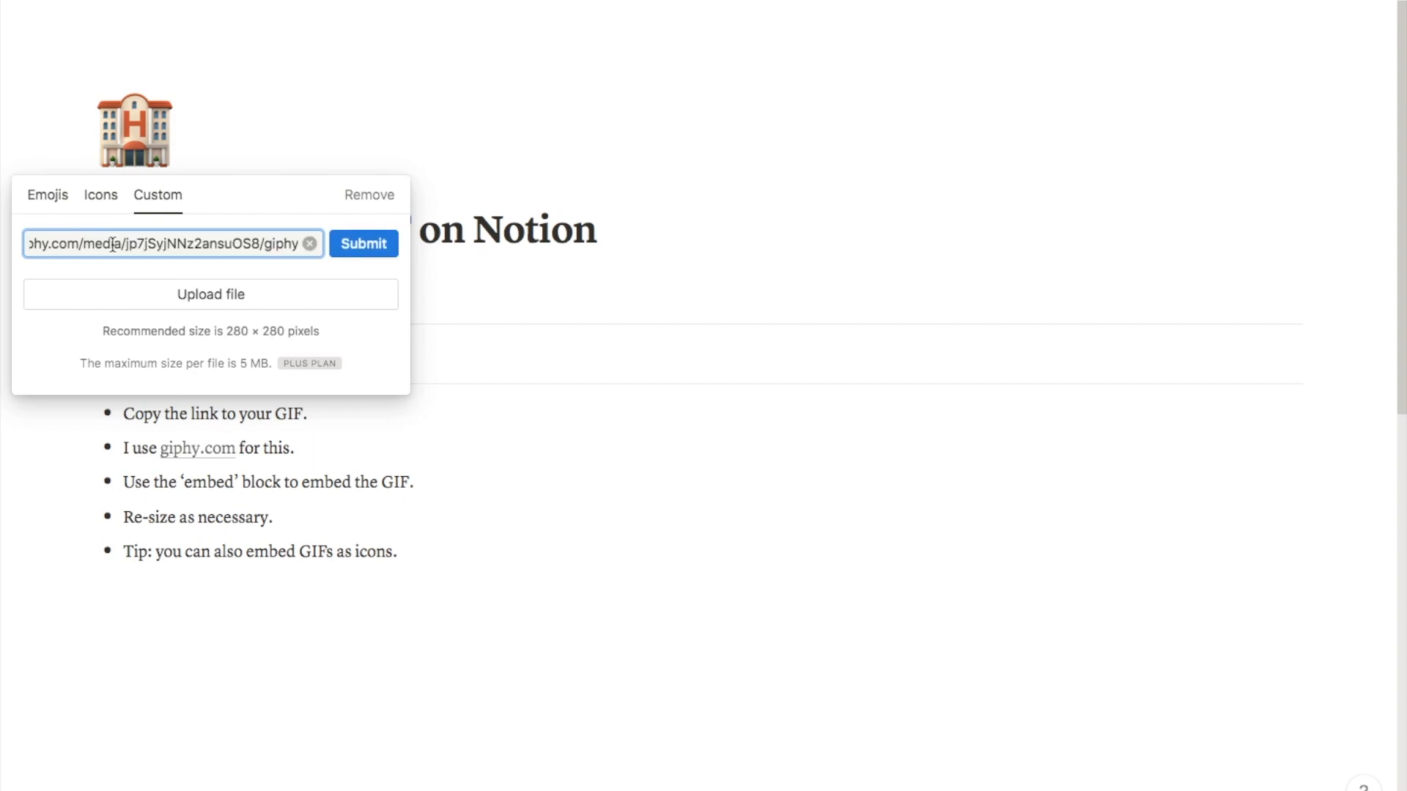
pyautogui.click(364, 243)
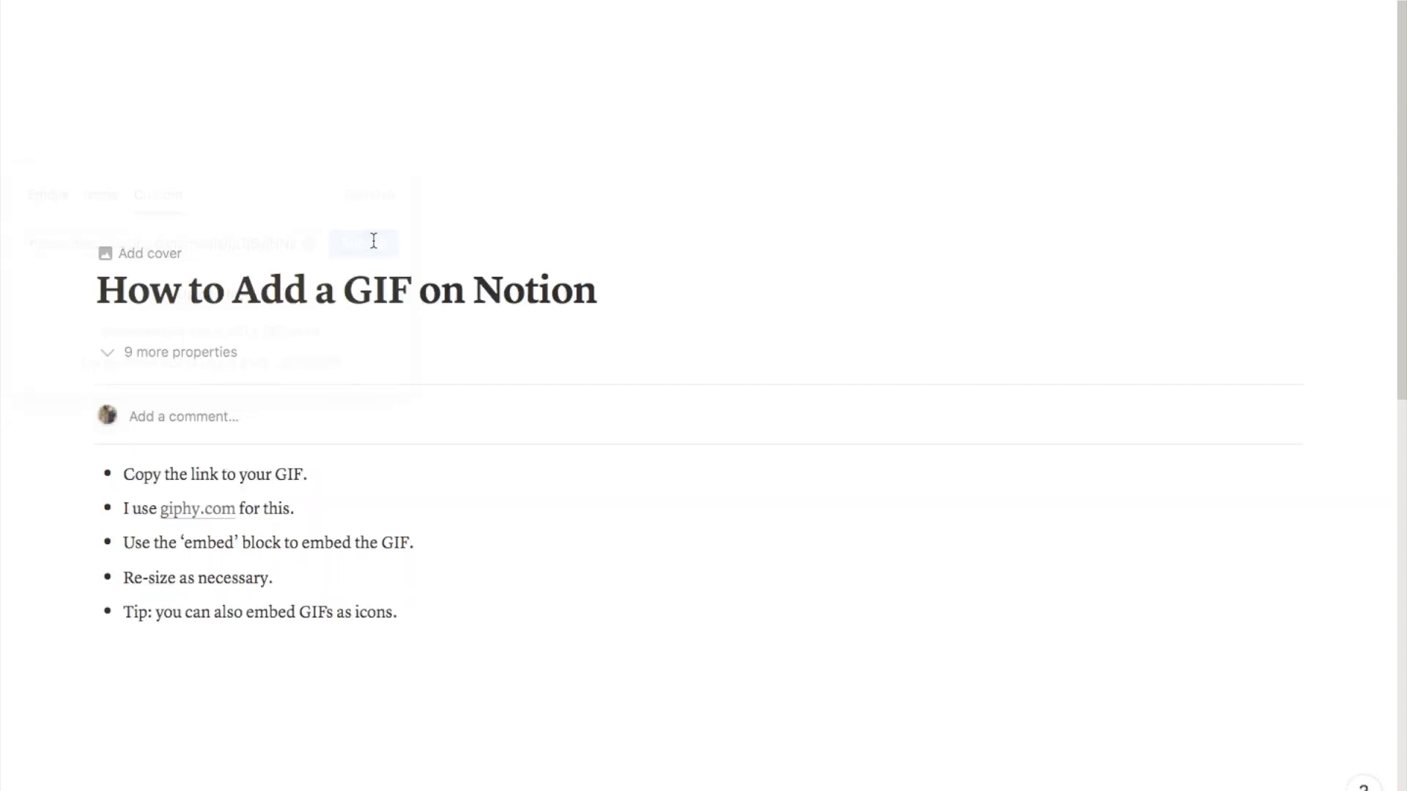